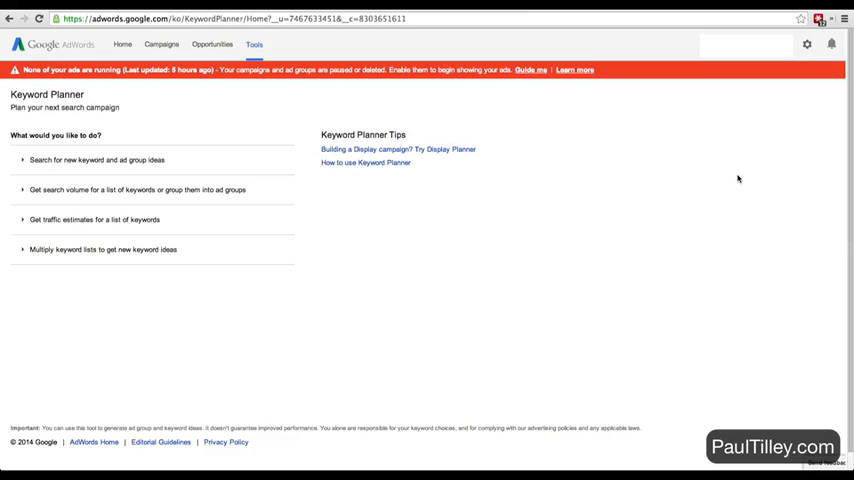
pyautogui.moveTo(150, 160)
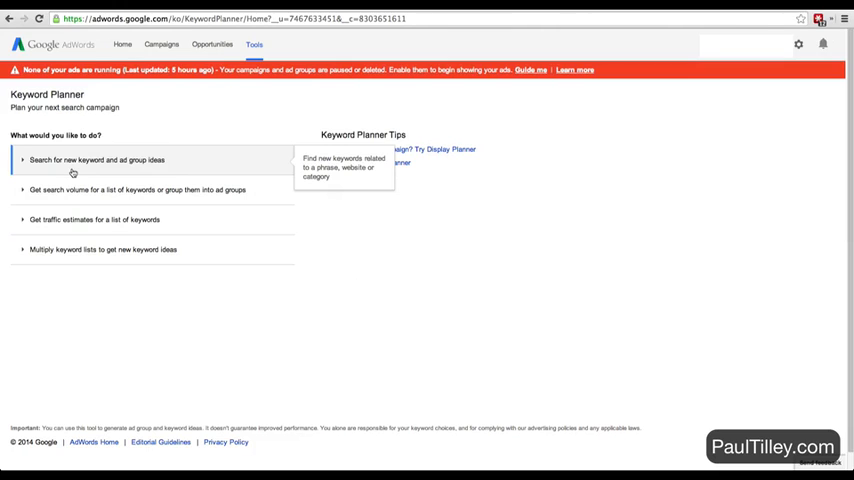
# Start a new keyword ideas search with 'chihuahua' as the product or service.
pyautogui.click(97, 160)
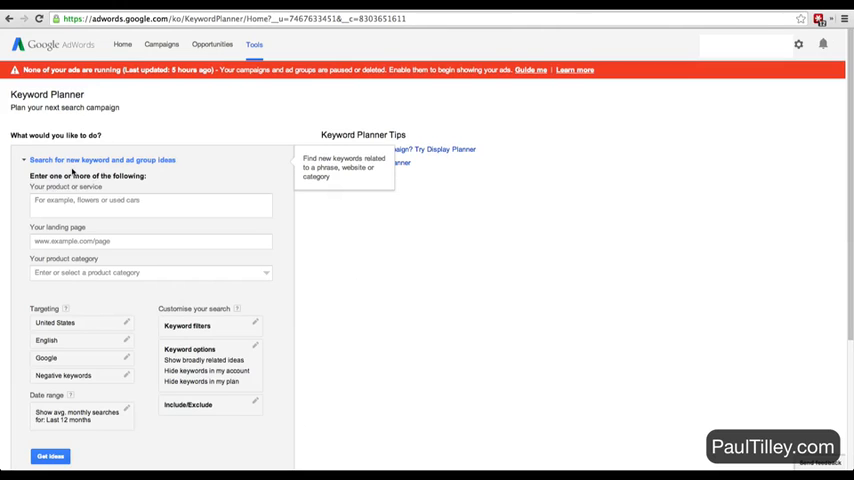
pyautogui.click(150, 204)
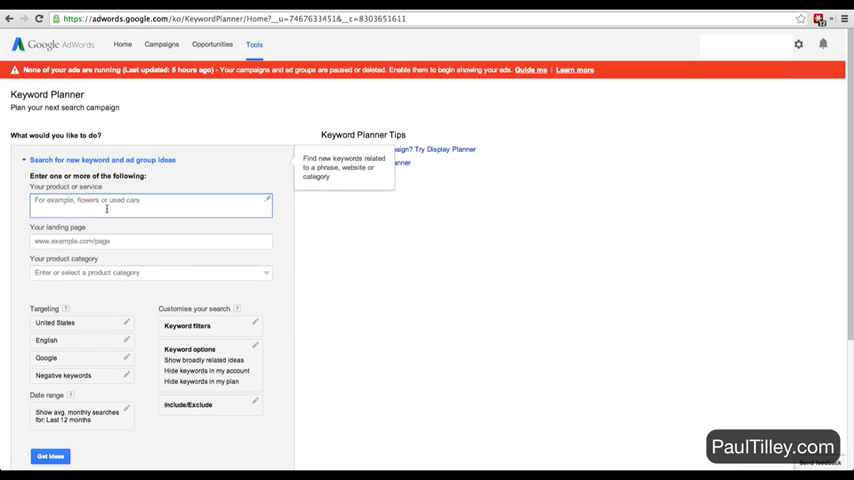
pyautogui.write('chihuahua')
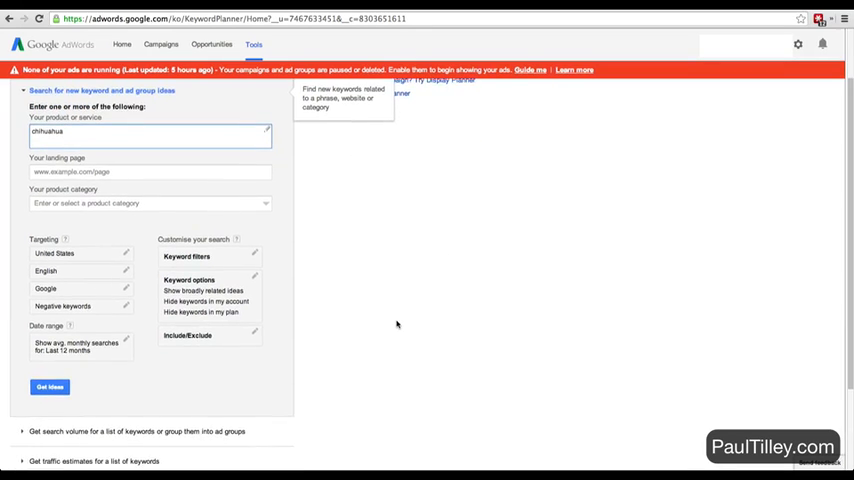
pyautogui.scroll(-3)
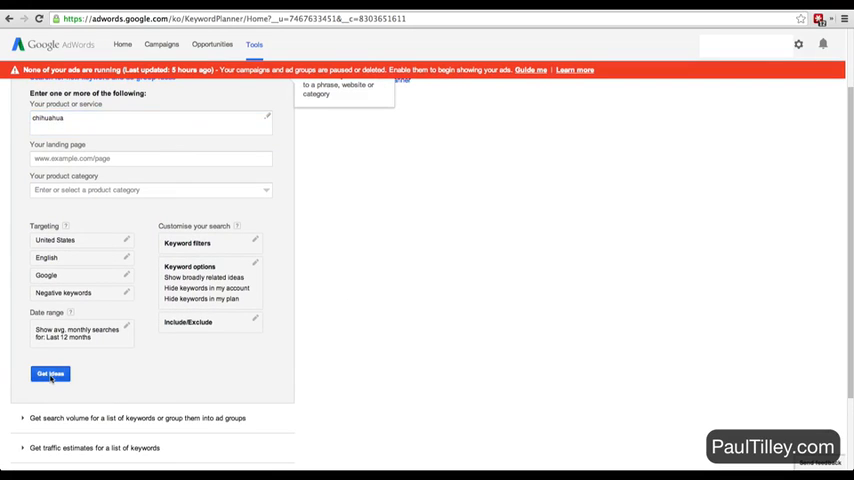
# Fetch ad group ideas for chihuahua with monthly searches, competition and suggested bids.
pyautogui.click(50, 373)
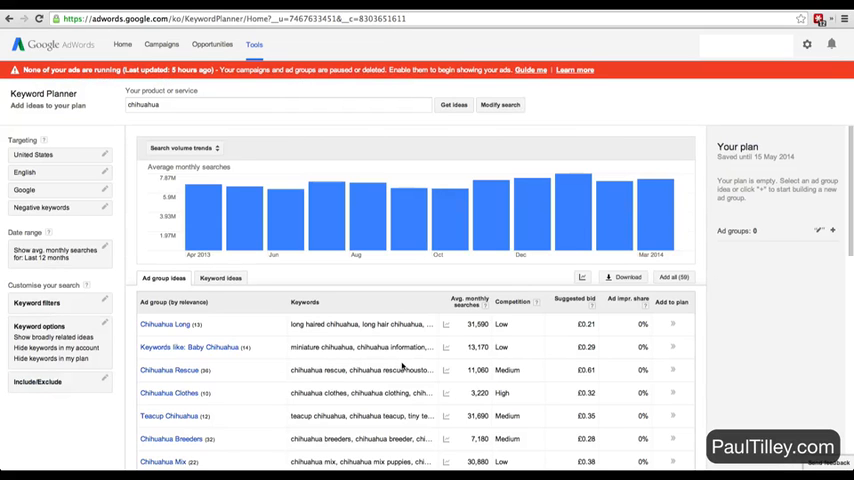
pyautogui.scroll(-3)
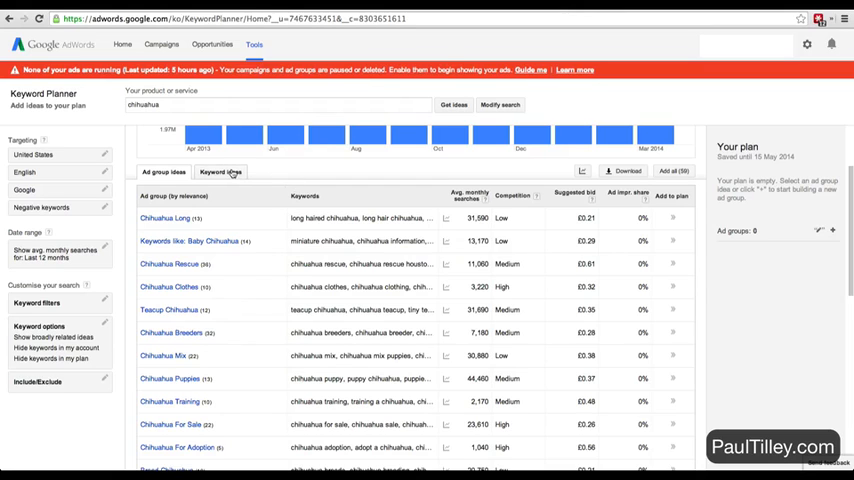
# Switch to individual keyword ideas, where chihuahua shows 165,000 monthly searches and low competition.
pyautogui.click(220, 172)
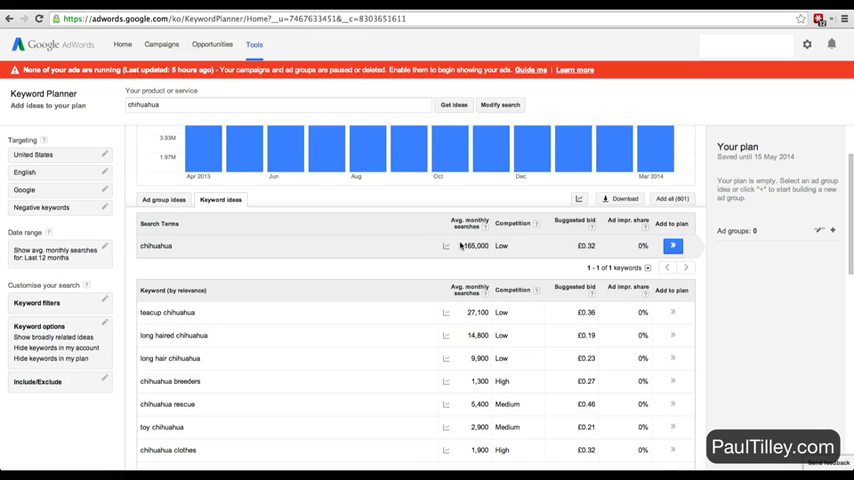
pyautogui.moveTo(426, 257)
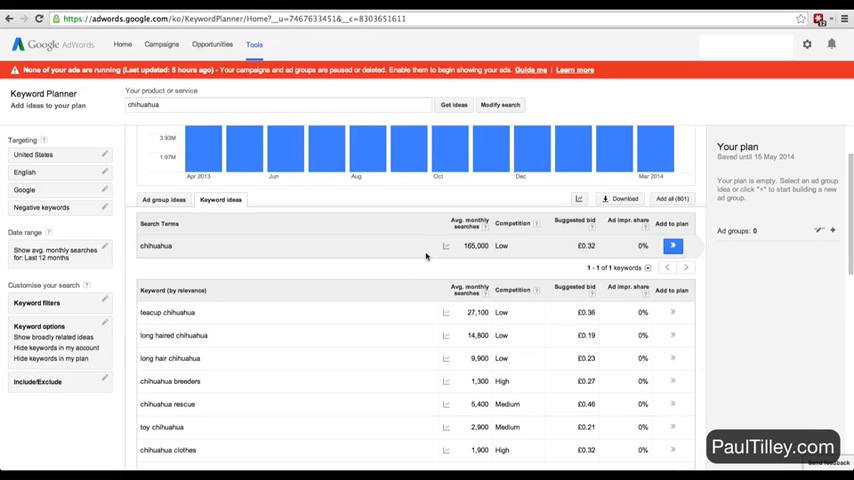
pyautogui.moveTo(366, 274)
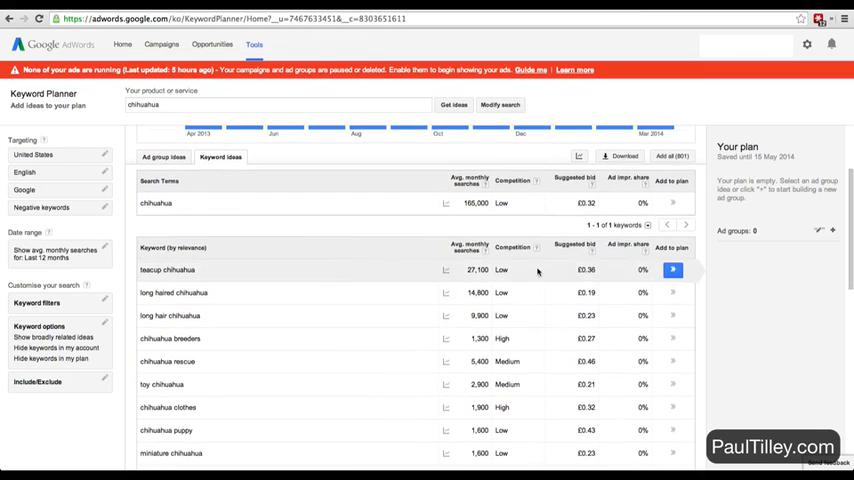
# Sort keyword ideas by average monthly searches descending, led by puppies and german shepherd at 368,000.
pyautogui.click(466, 247)
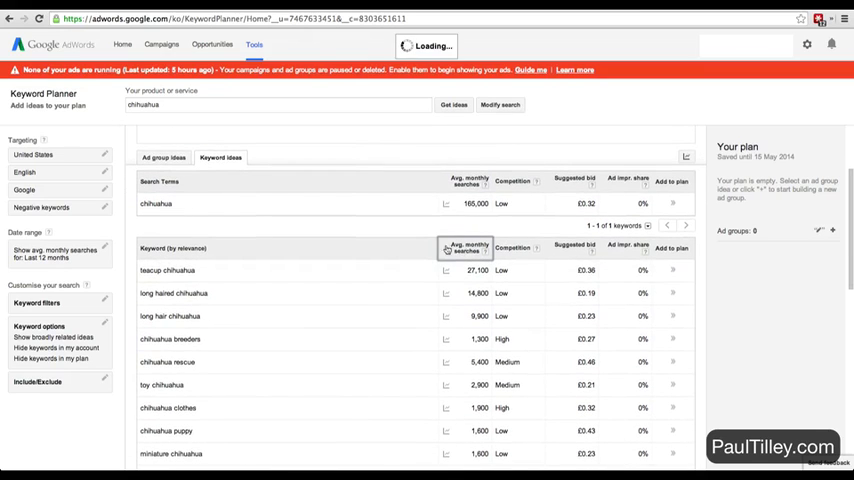
pyautogui.click(467, 247)
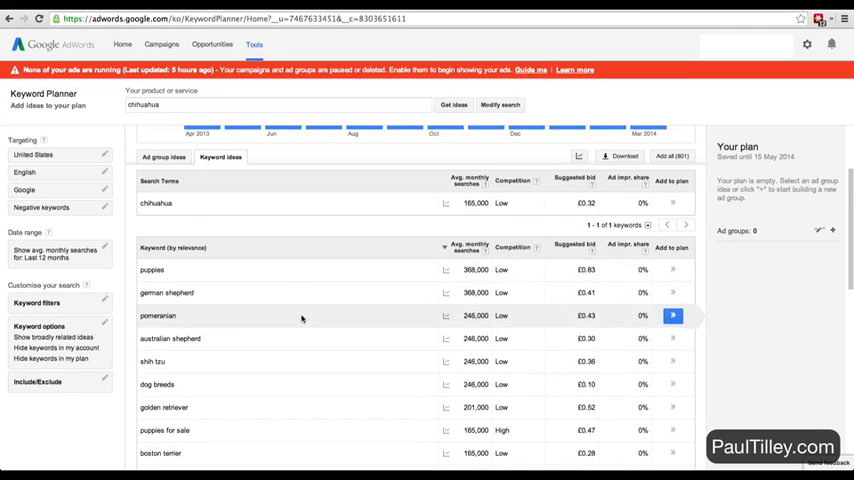
pyautogui.scroll(-3)
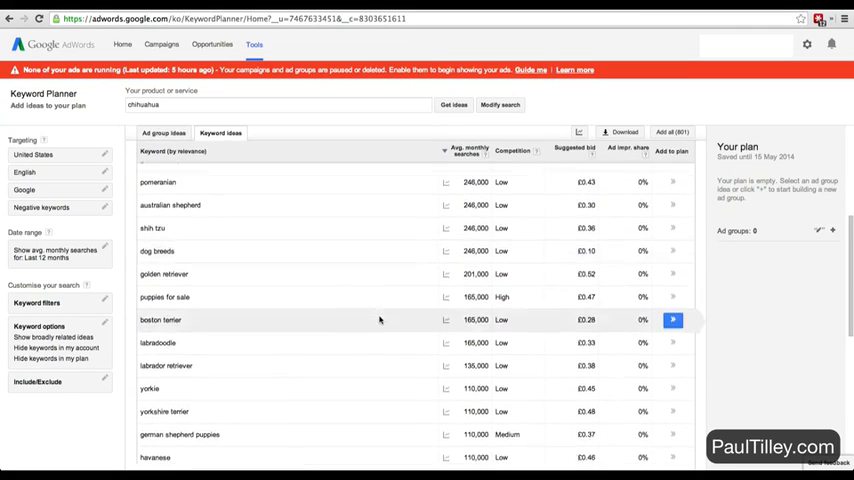
pyautogui.scroll(-3)
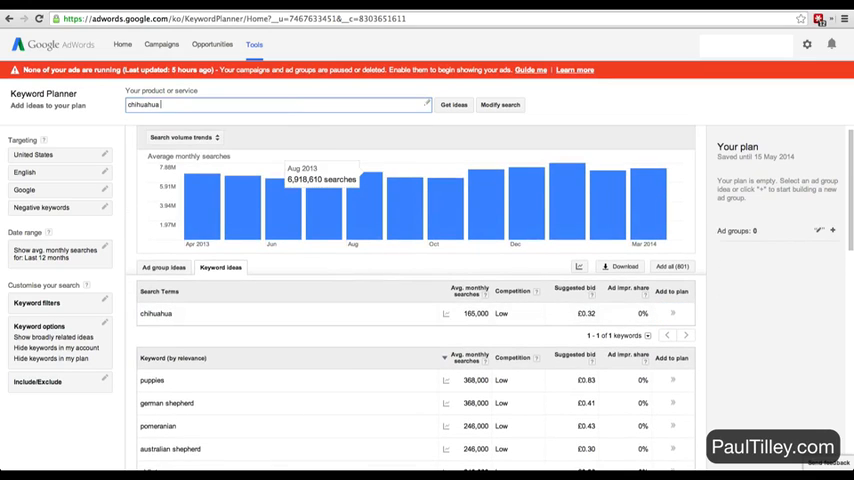
# Change the product or service to 'chihuahua puppies' and request fresh ideas.
pyautogui.write('pipp')
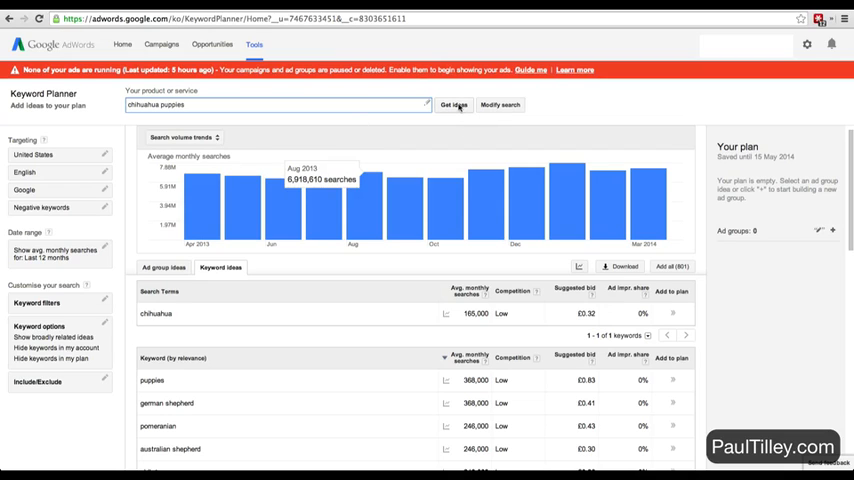
pyautogui.click(453, 105)
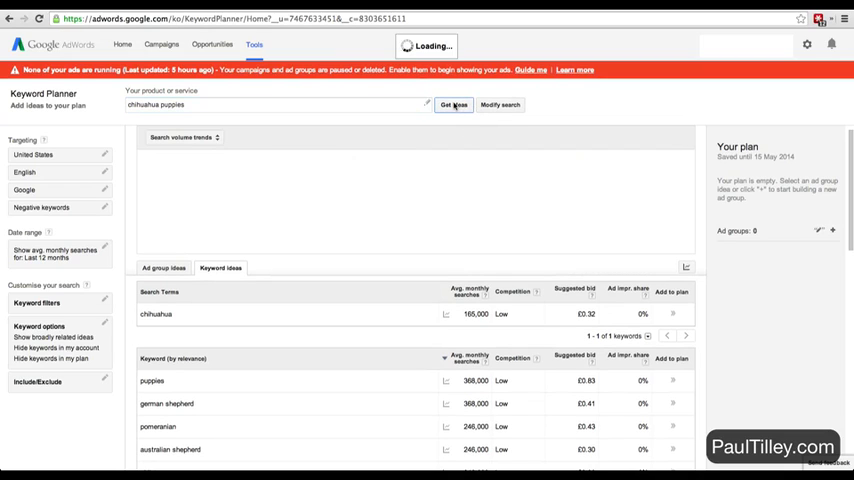
# Load keyword ideas for chihuahua puppies: 40,500 monthly searches, medium competition, £0.37 suggested bid.
pyautogui.click(453, 105)
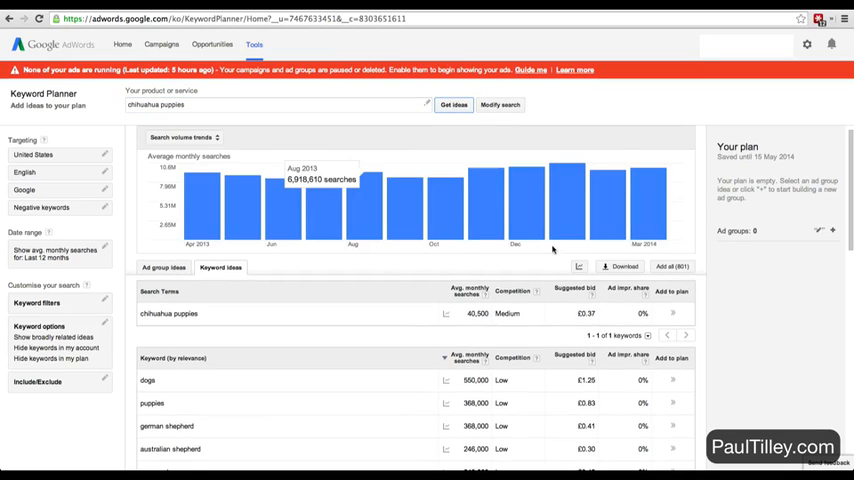
pyautogui.scroll(-3)
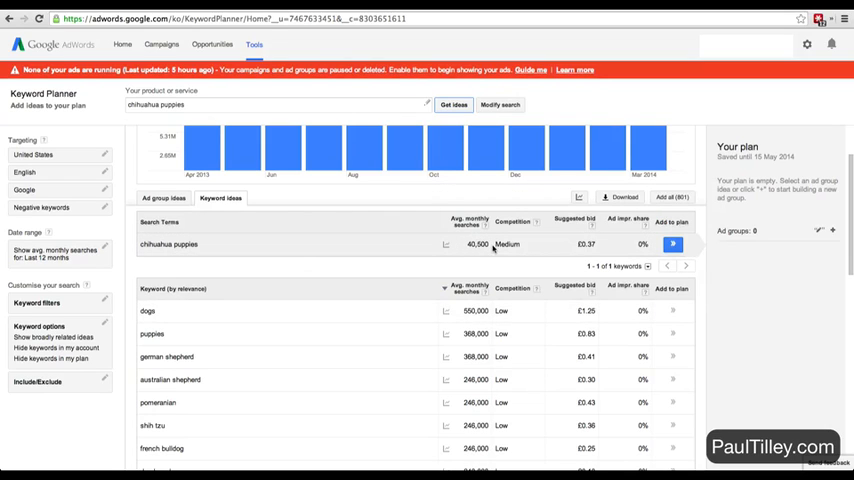
pyautogui.moveTo(431, 240)
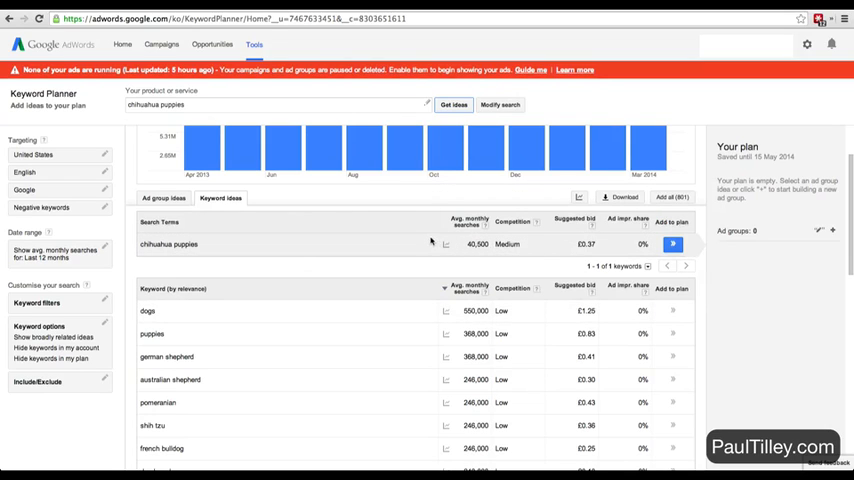